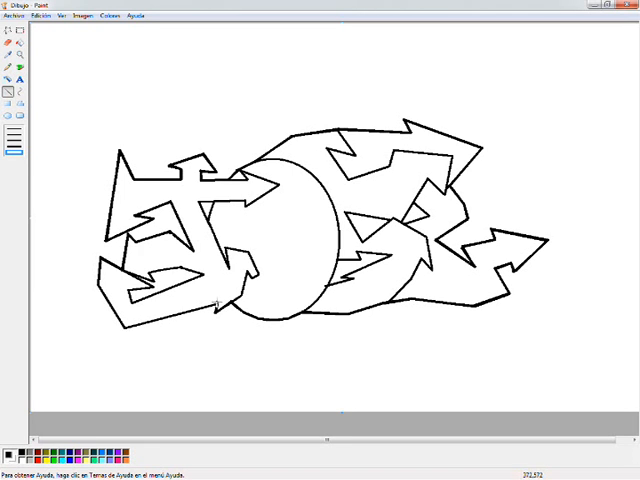
pyautogui.moveTo(358, 250)
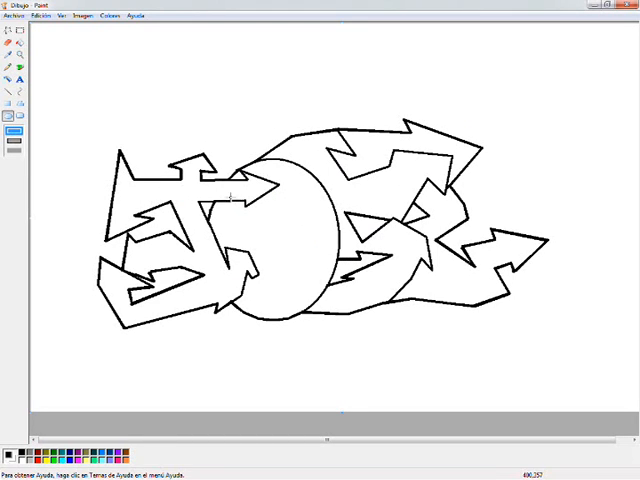
pyautogui.moveTo(240, 213)
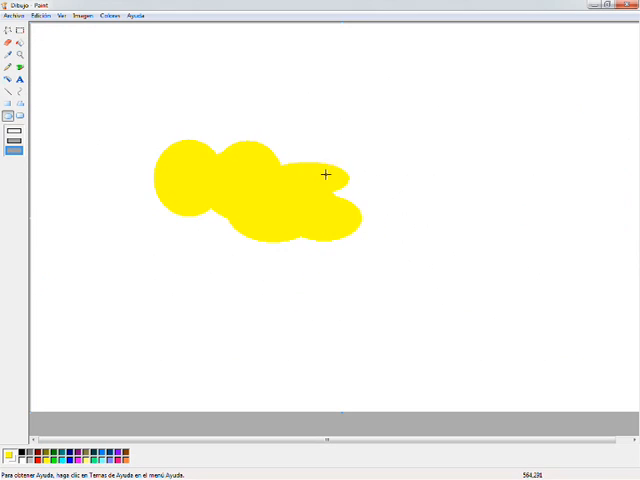
# - Drag out another filled yellow oval overlapping the existing cluster
pyautogui.moveTo(325, 175); pyautogui.dragTo(500, 248)
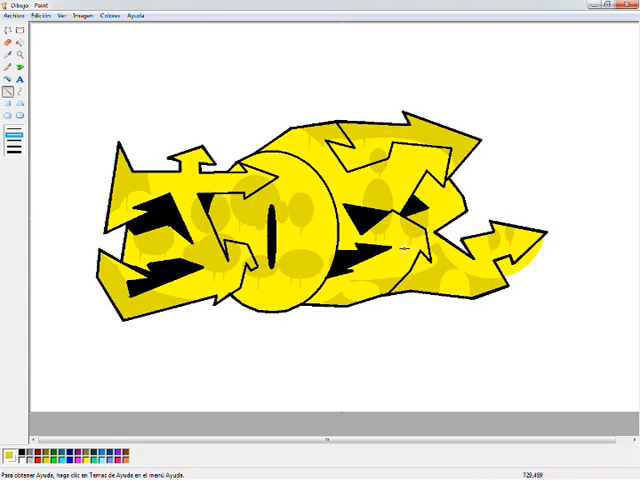
pyautogui.moveTo(175, 197)
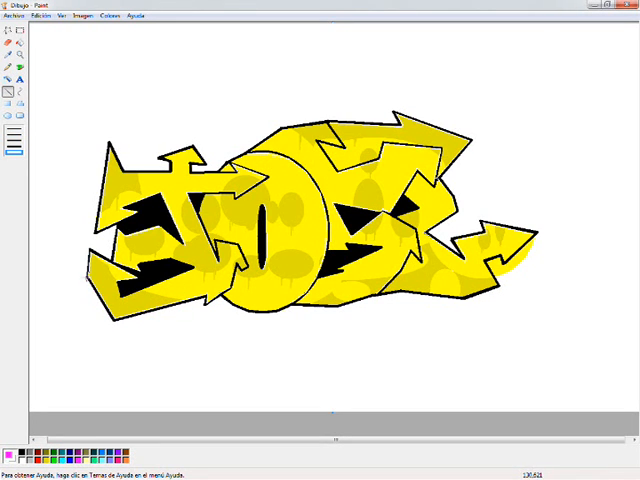
# - Draw magenta lines along the letters' bottom edge and up the rightmost arrow
pyautogui.moveTo(95, 290); pyautogui.dragTo(290, 308)
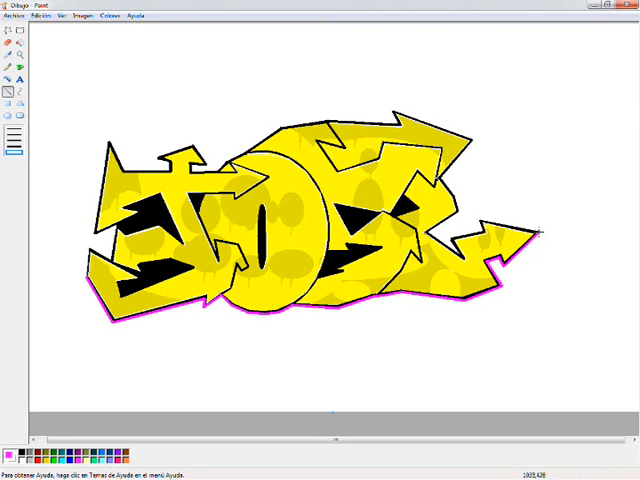
pyautogui.moveTo(461, 201); pyautogui.dragTo(543, 228)
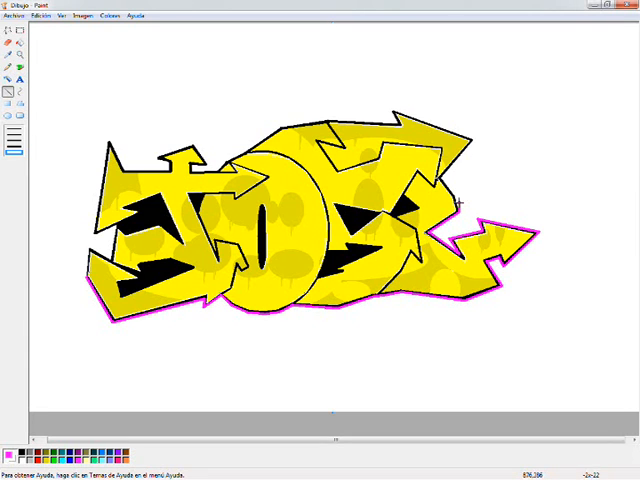